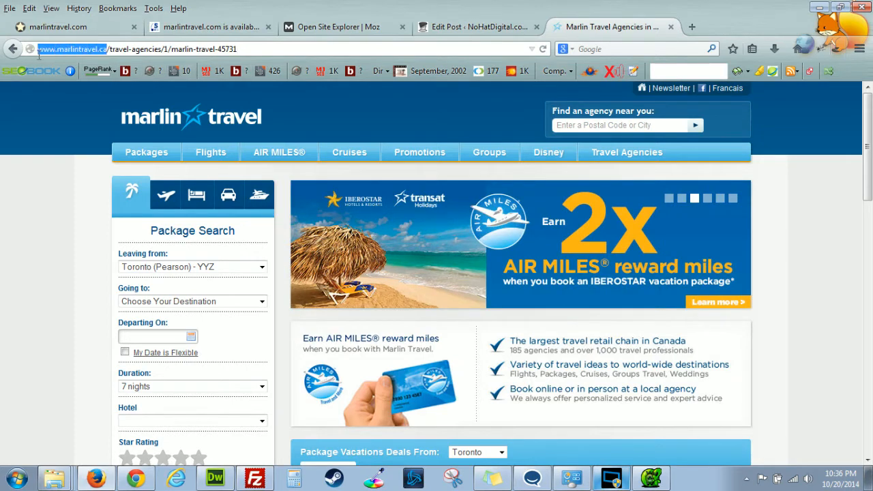
pyautogui.moveTo(512, 281)
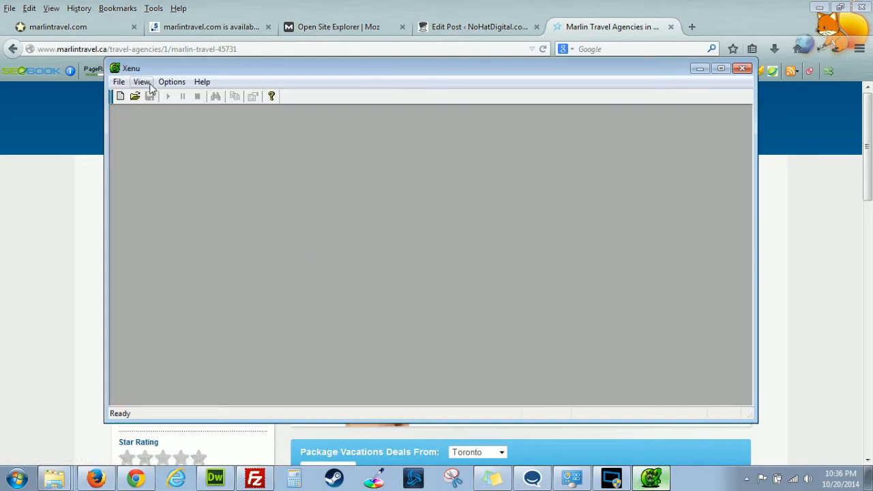
# Raise Xenu's maximum crawl depth to 999 in Preferences and save it
pyautogui.click(171, 81)
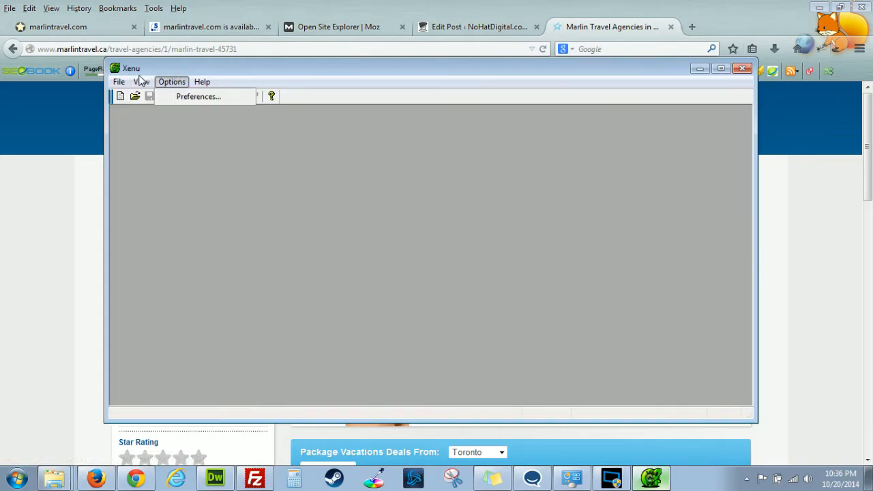
pyautogui.moveTo(169, 71)
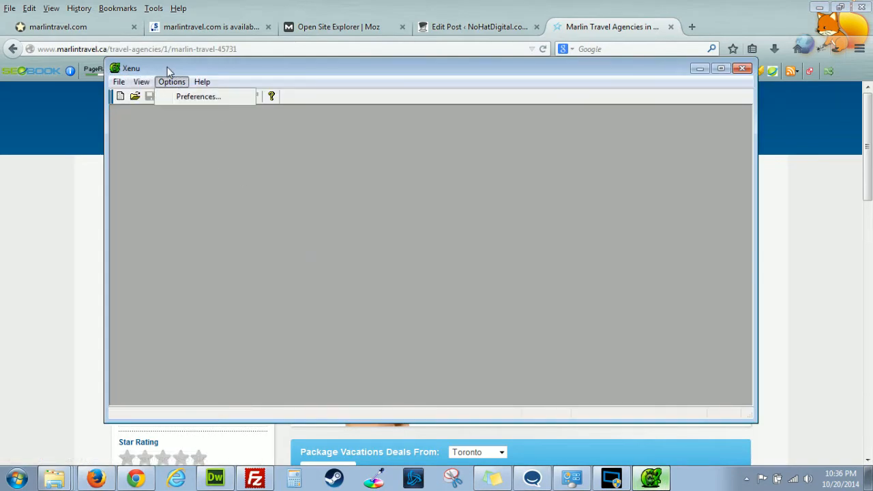
pyautogui.click(199, 96)
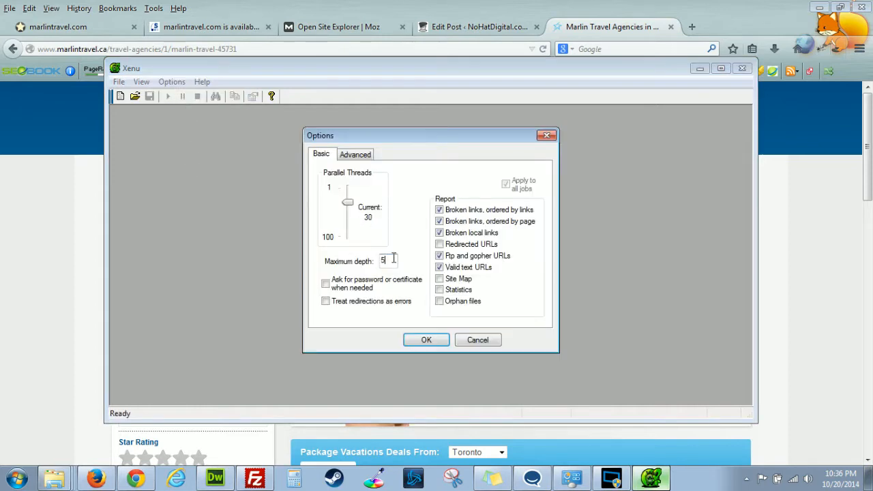
pyautogui.write('999')
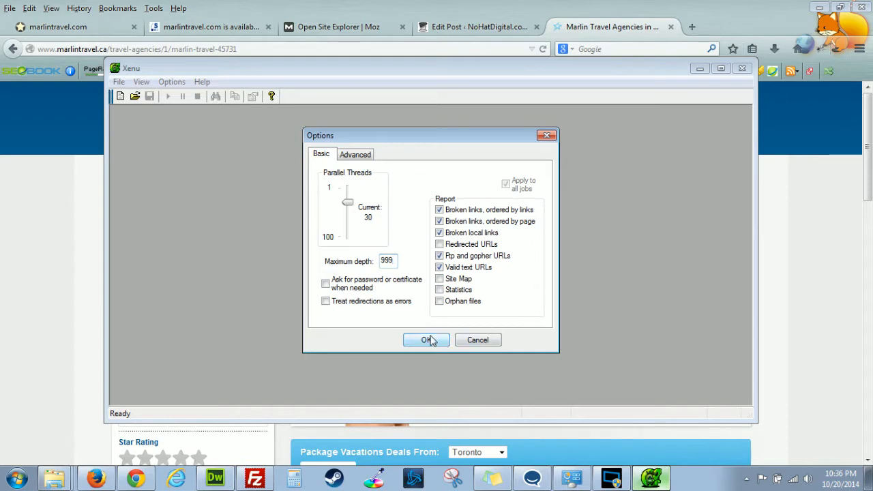
pyautogui.click(426, 339)
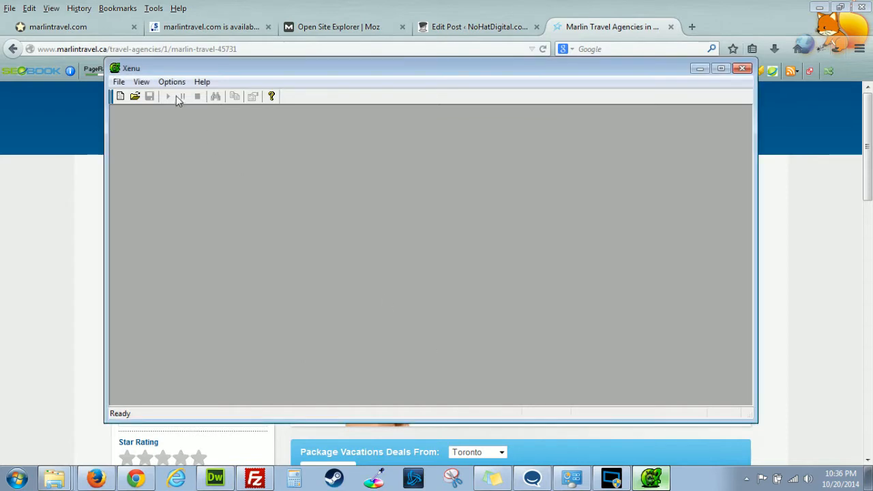
# Start a new Xenu link check for the site
pyautogui.click(171, 82)
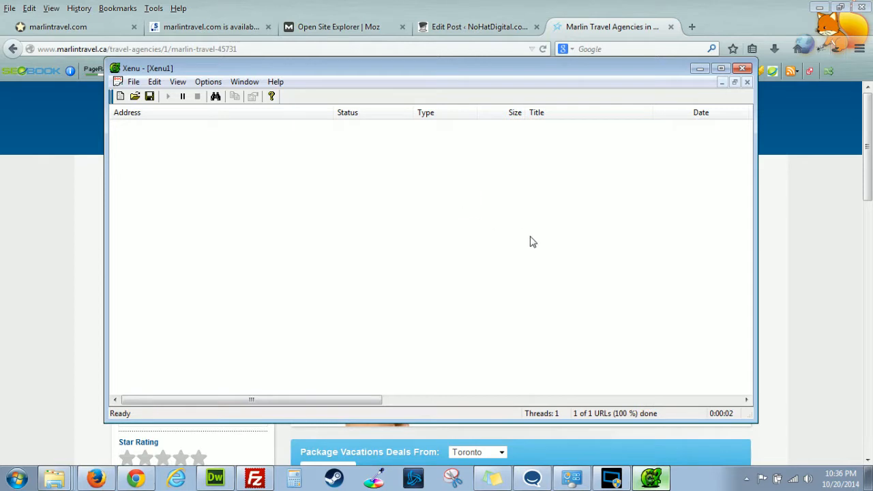
pyautogui.moveTo(656, 154)
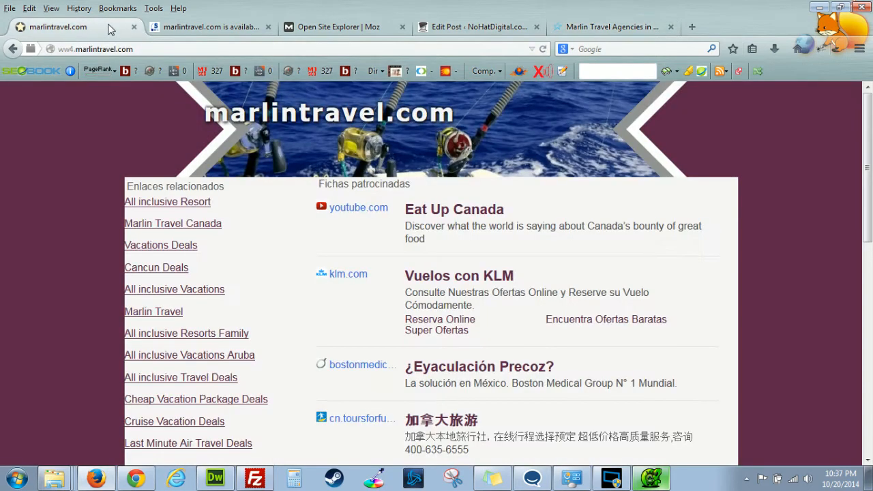
pyautogui.moveTo(116, 186)
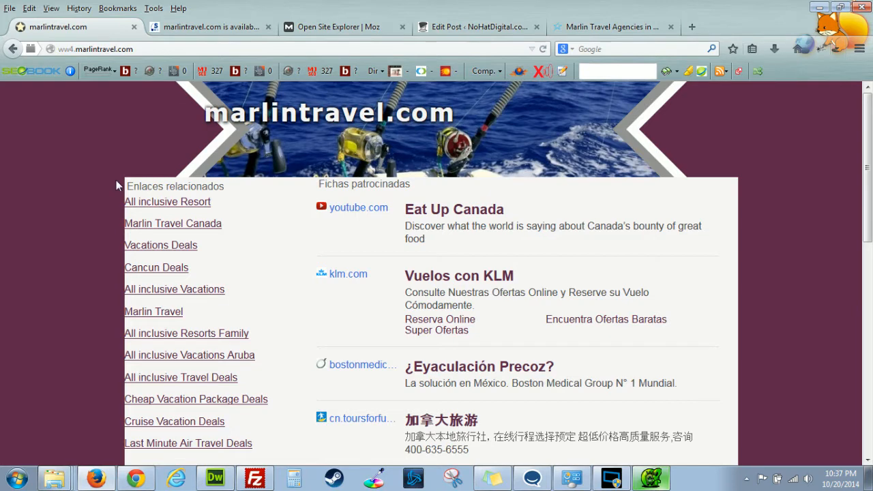
pyautogui.moveTo(454, 209)
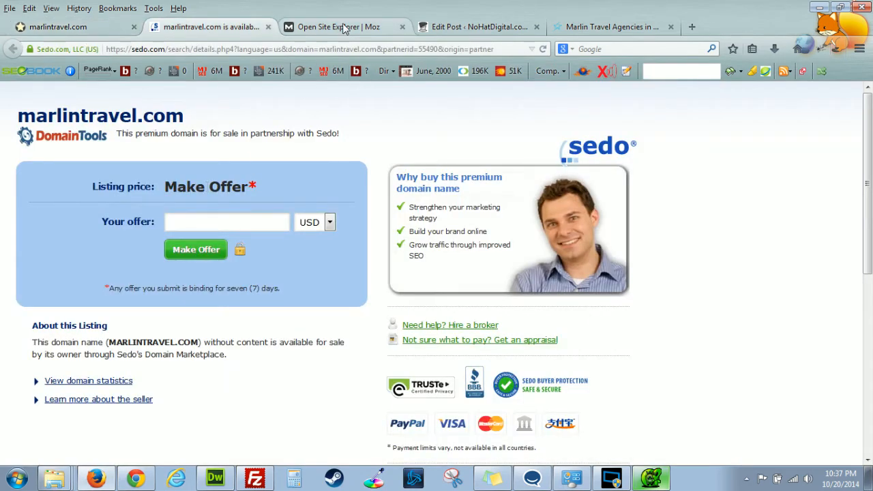
# Scroll through marlintravel.com's 44 inbound links on the Open Site Explorer tab
pyautogui.click(344, 27)
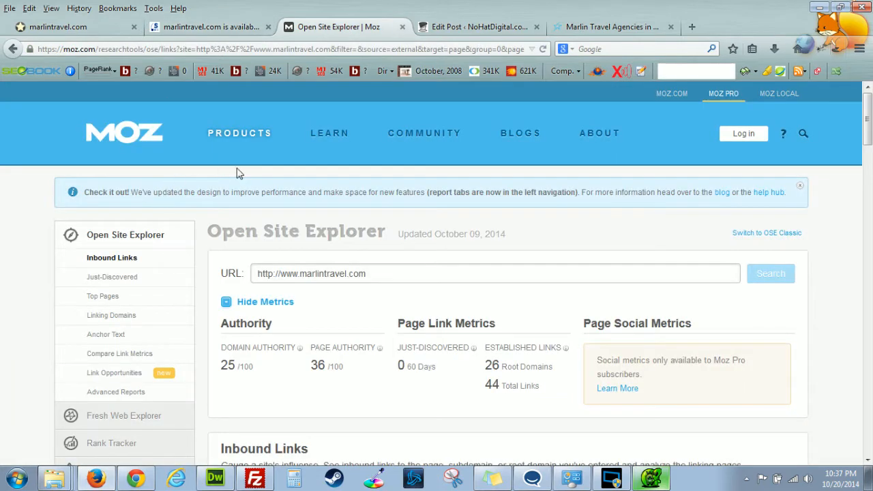
pyautogui.scroll(-3)
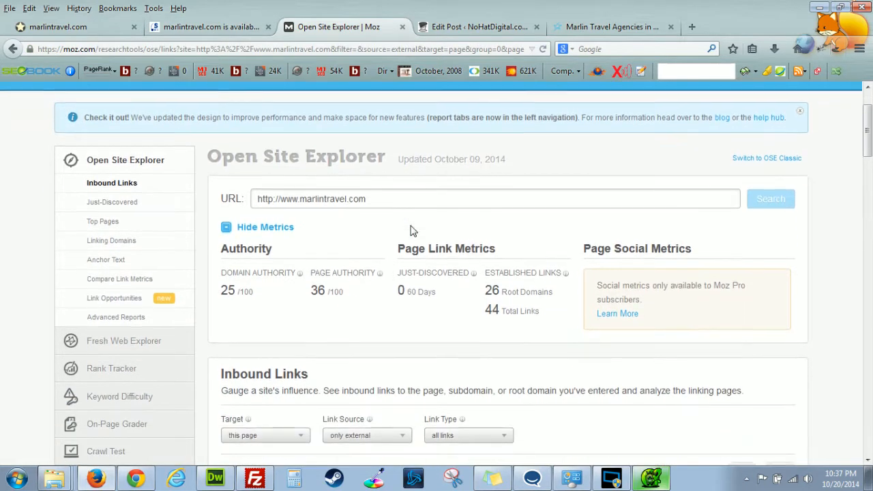
pyautogui.scroll(-3)
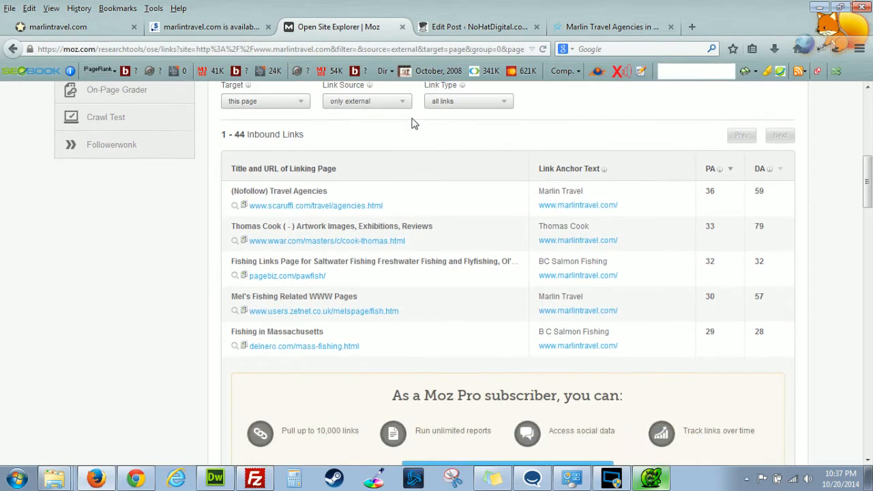
pyautogui.scroll(-3)
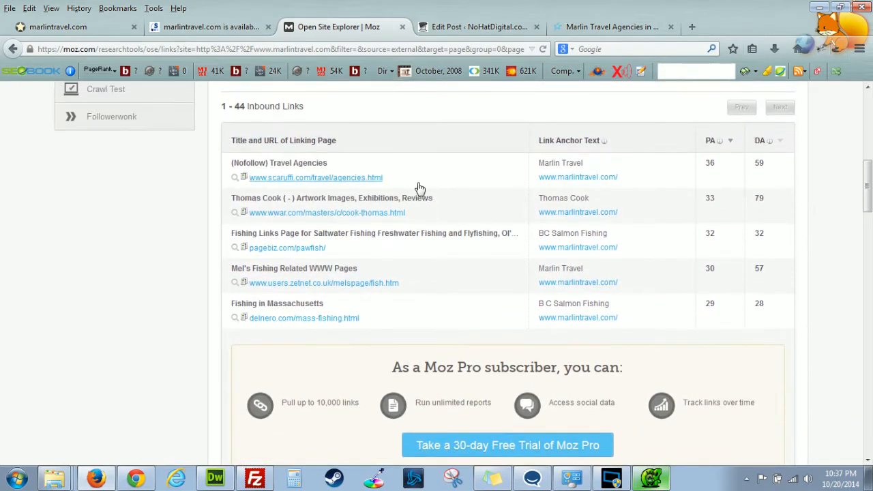
pyautogui.scroll(3)
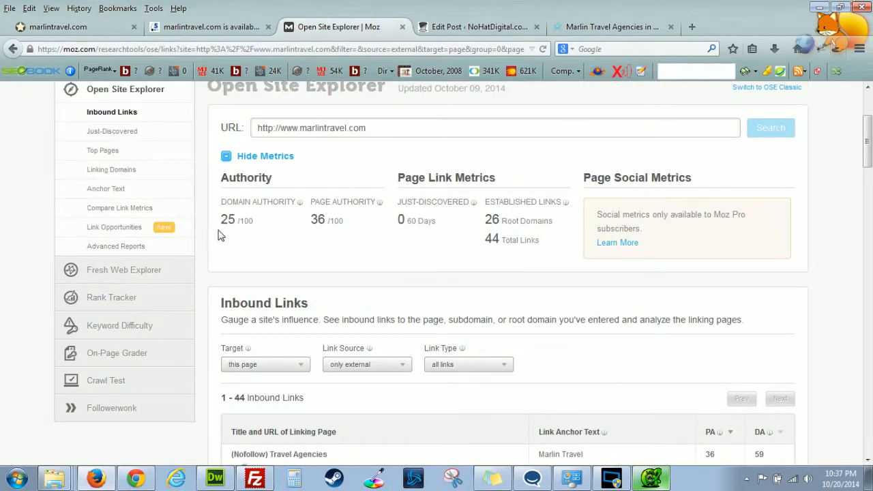
pyautogui.scroll(-3)
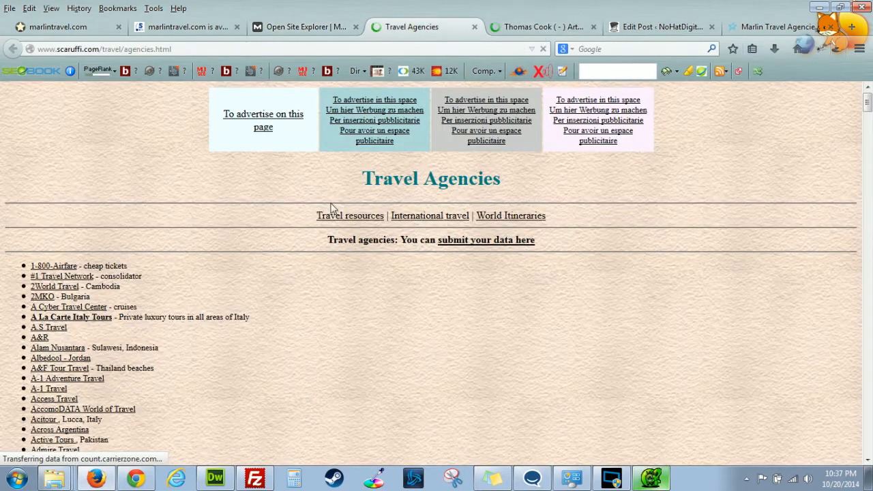
pyautogui.scroll(-3)
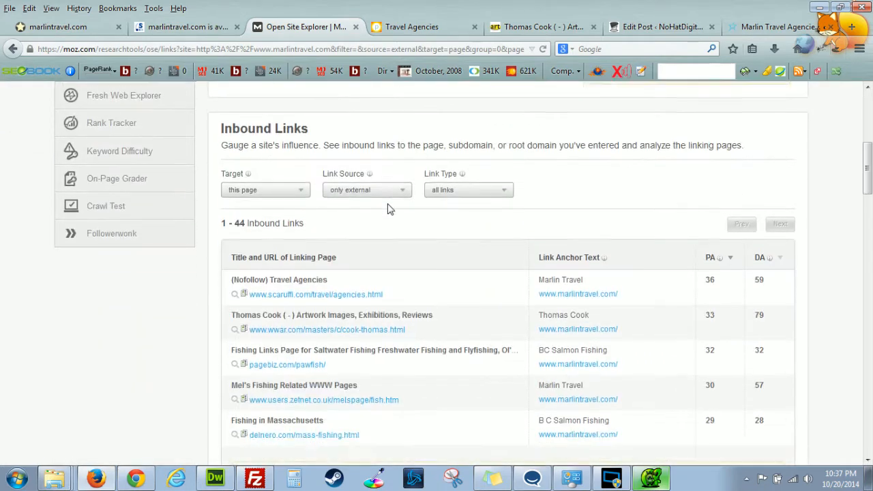
pyautogui.scroll(-3)
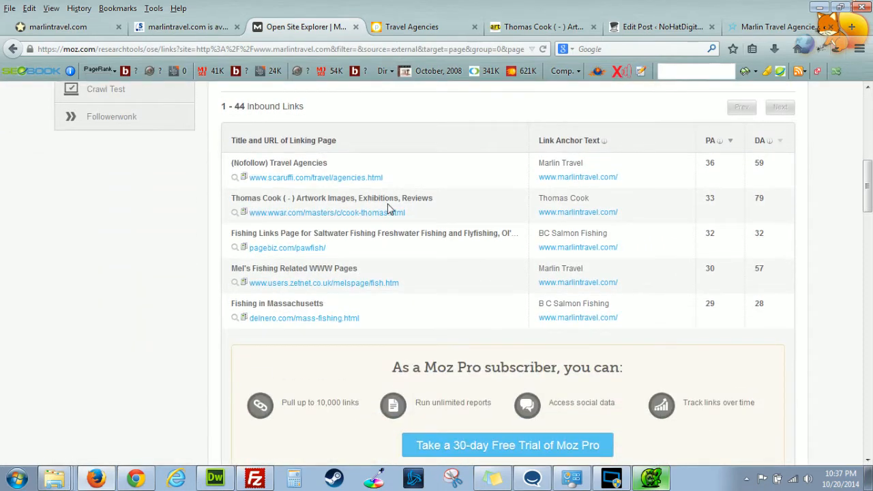
pyautogui.moveTo(393, 237)
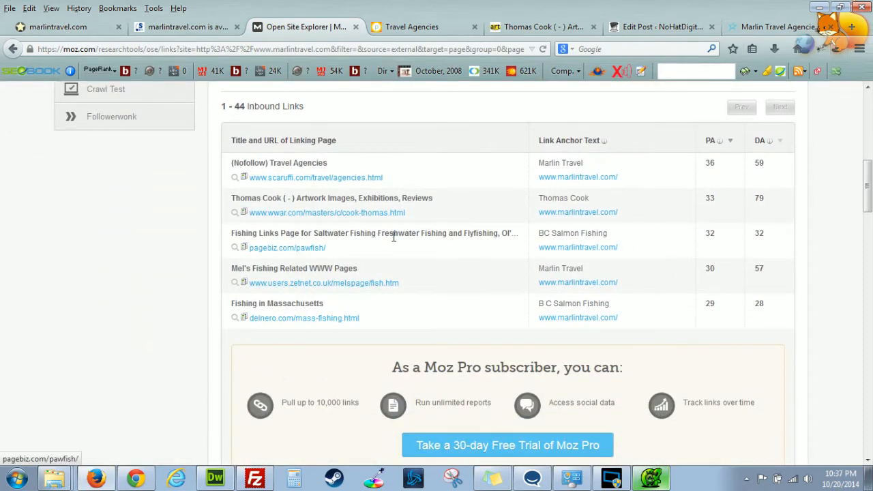
pyautogui.scroll(-3)
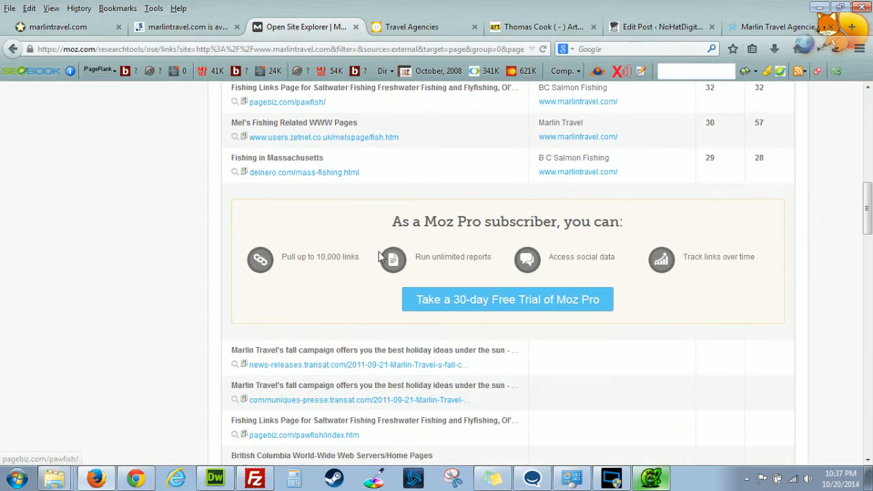
pyautogui.scroll(-3)
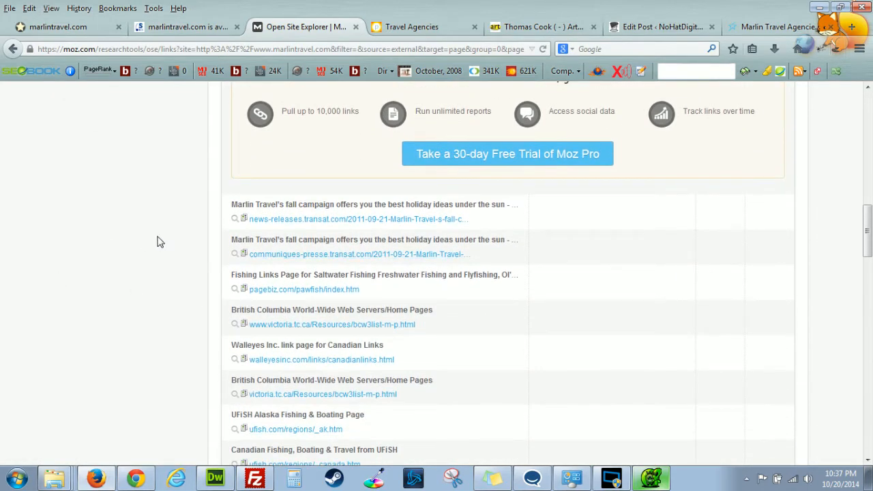
pyautogui.scroll(-3)
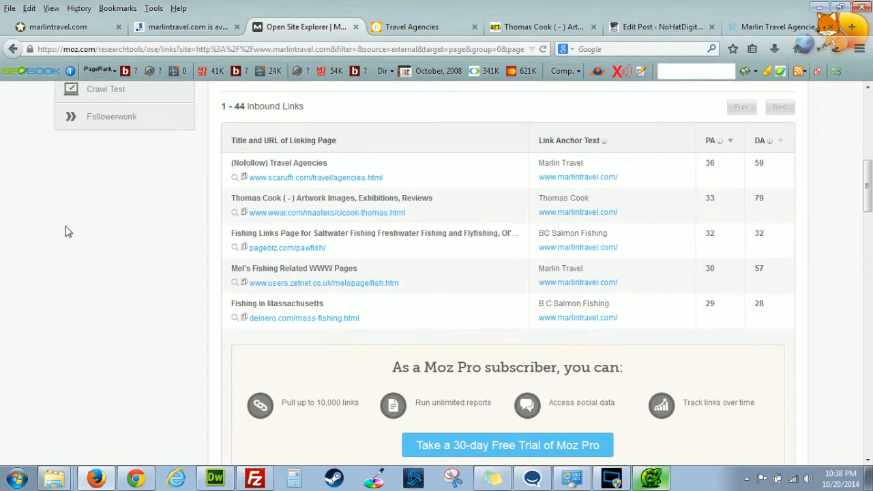
# View the scaruffi.com Travel Agencies linking page, then return to the Sedo listing
pyautogui.click(650, 477)
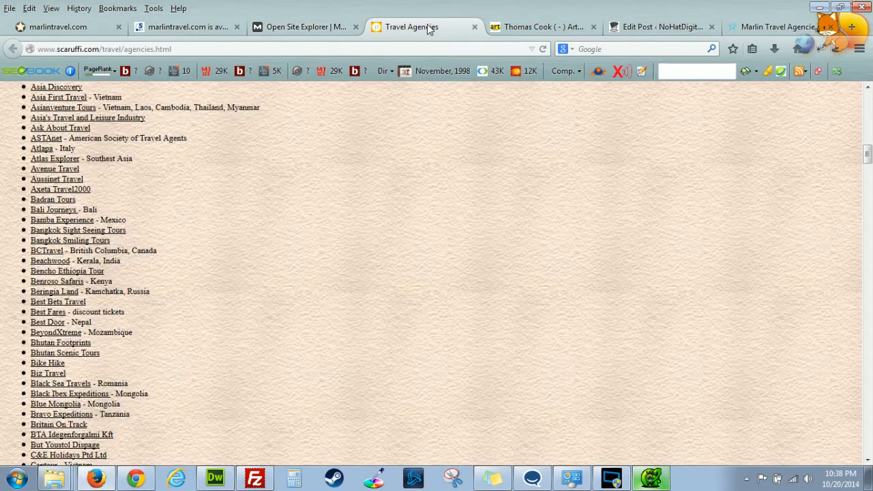
pyautogui.click(184, 27)
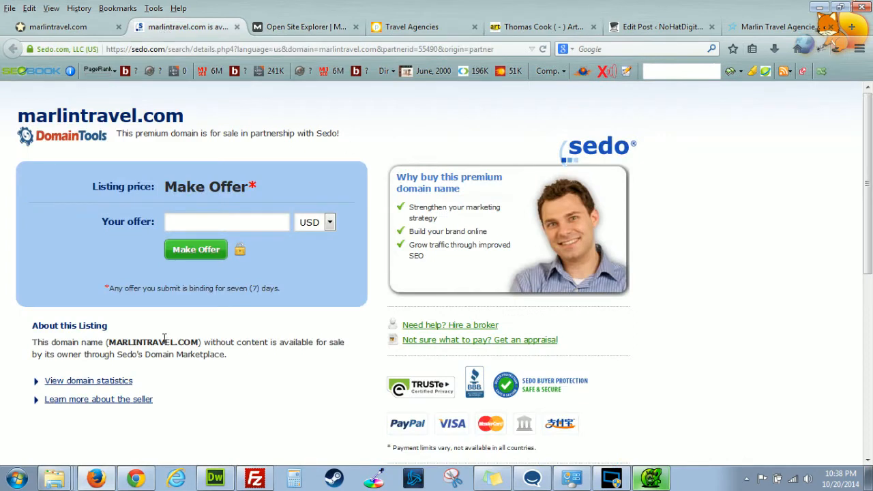
pyautogui.moveTo(249, 413)
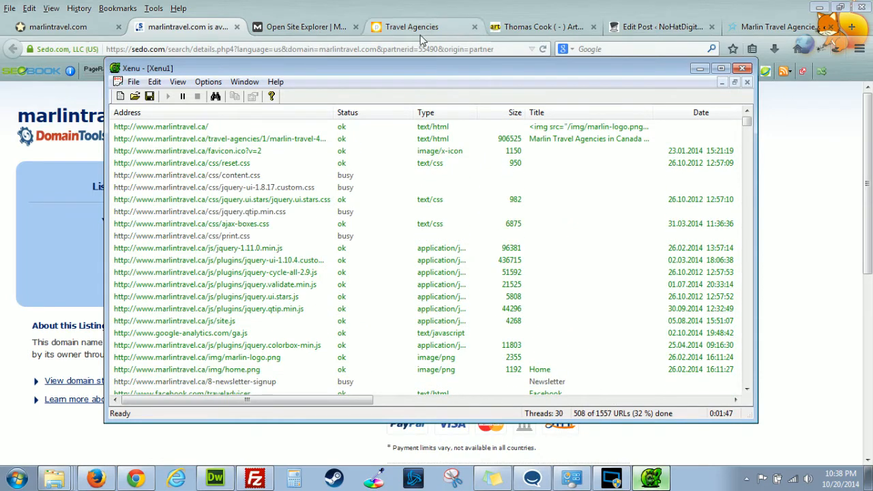
# Return to Open Site Explorer and scroll down to the inbound links table
pyautogui.click(303, 27)
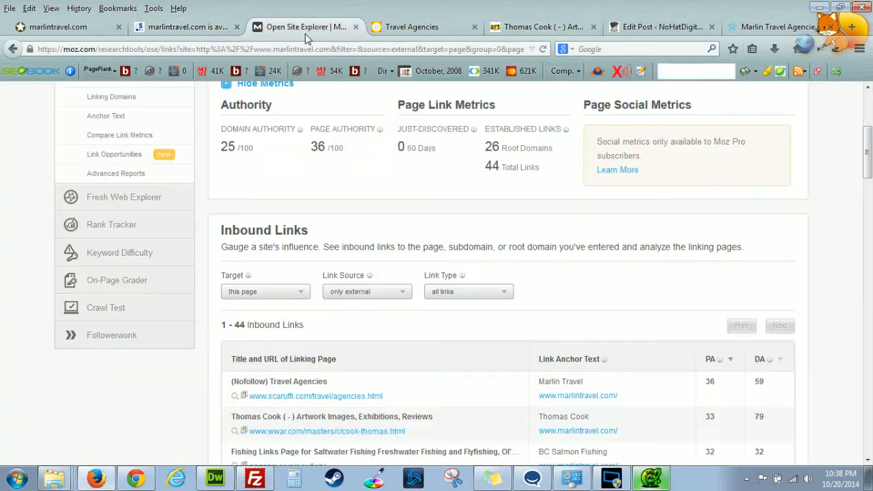
pyautogui.scroll(-3)
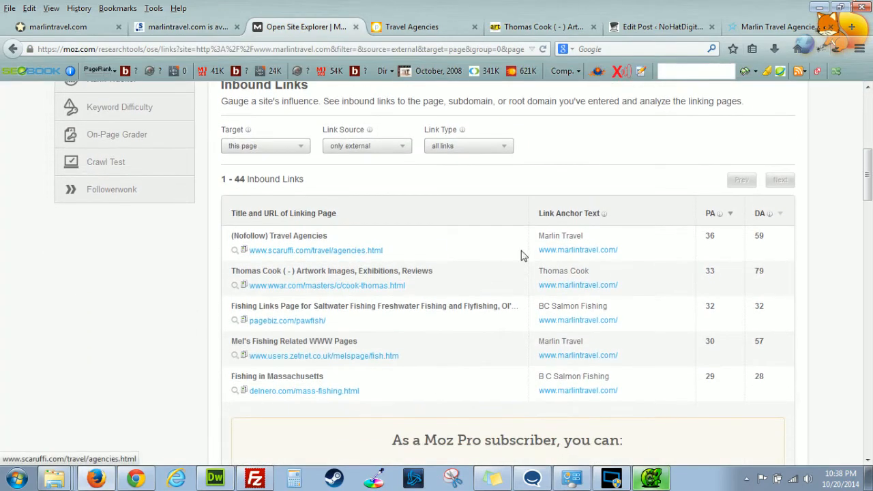
pyautogui.moveTo(641, 231)
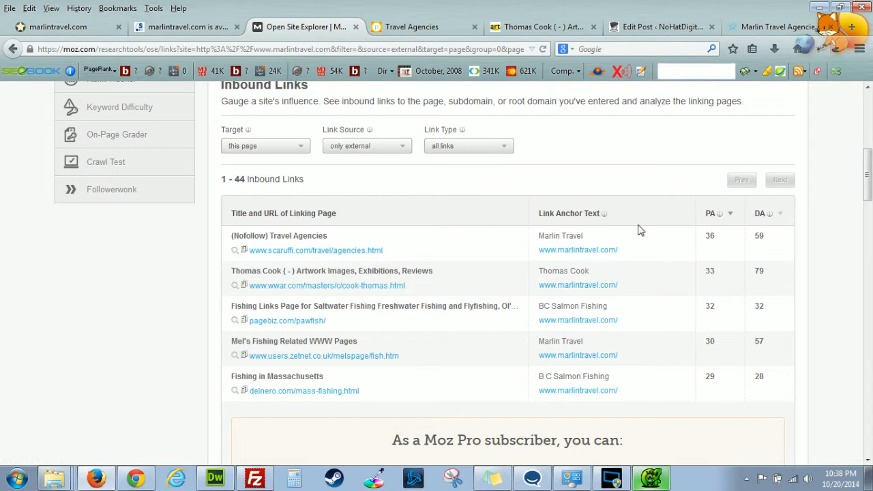
pyautogui.moveTo(150, 334)
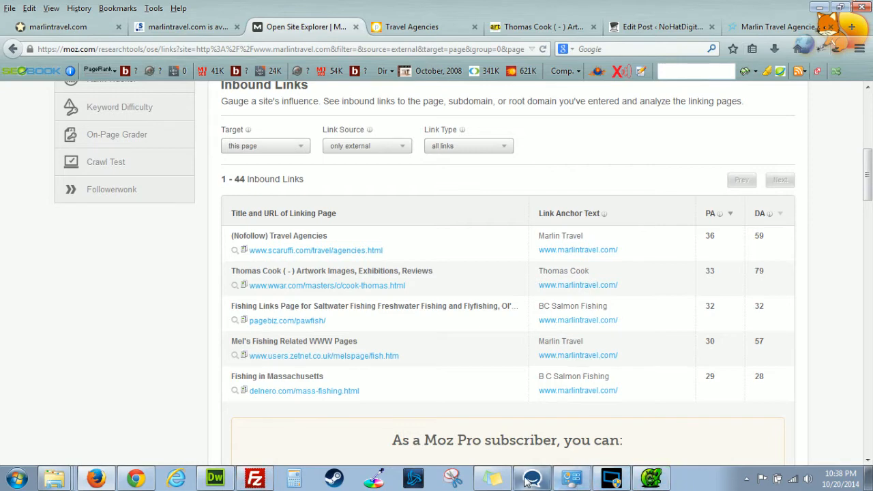
pyautogui.moveTo(326, 264)
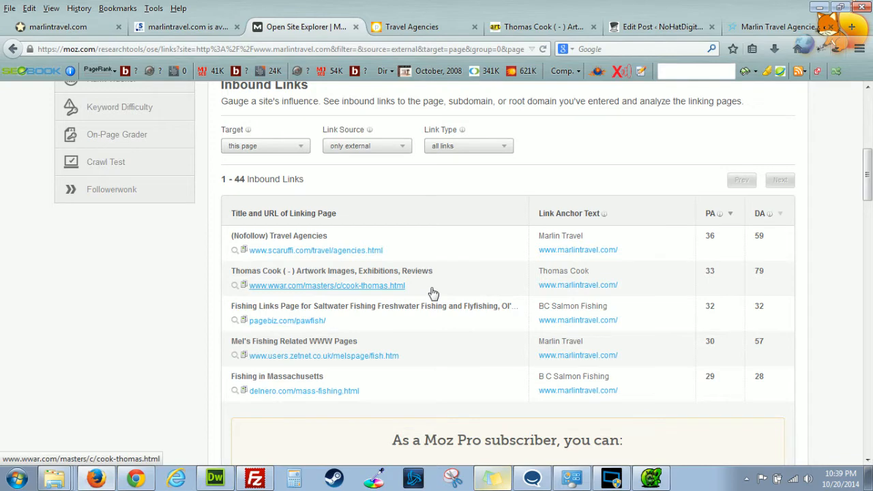
pyautogui.moveTo(433, 294)
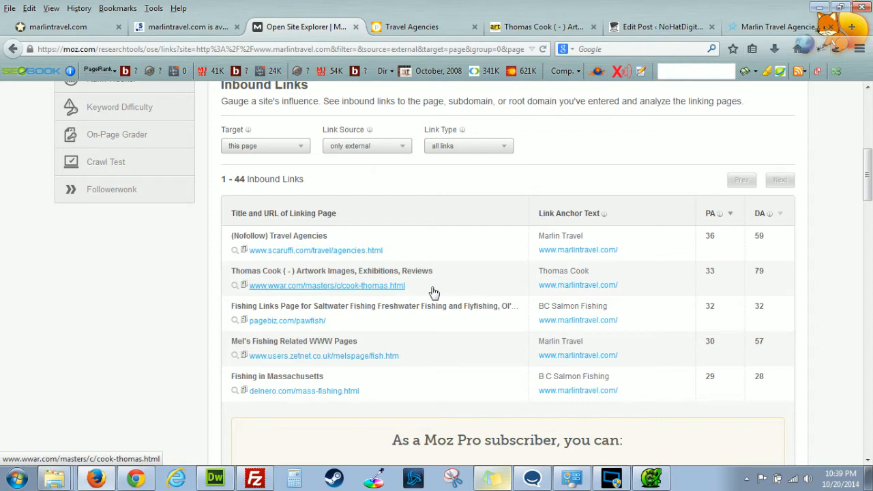
pyautogui.moveTo(424, 270)
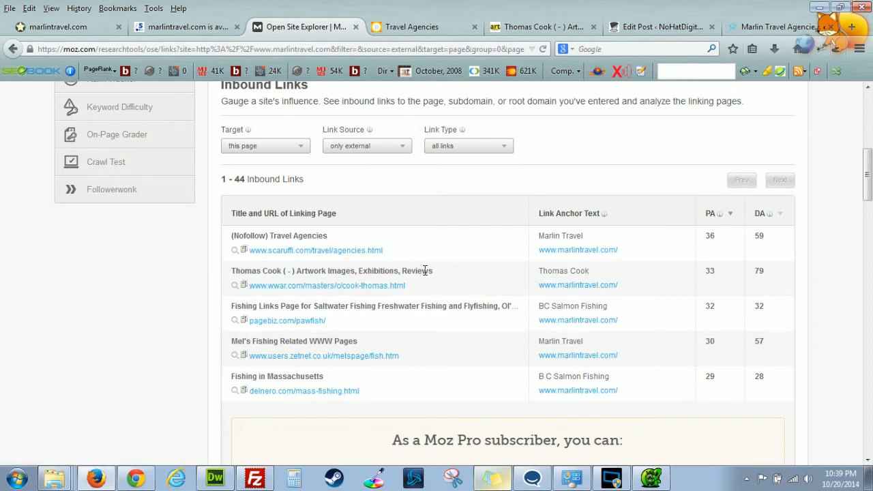
pyautogui.moveTo(430, 264)
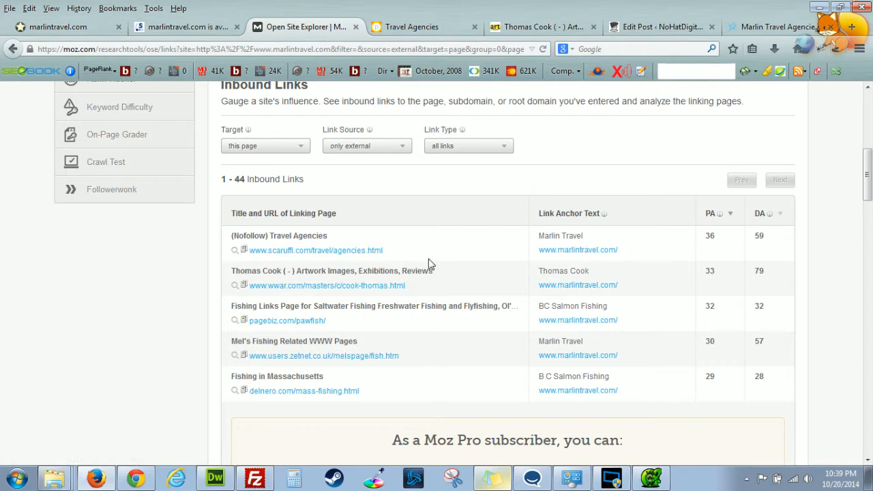
pyautogui.moveTo(667, 446)
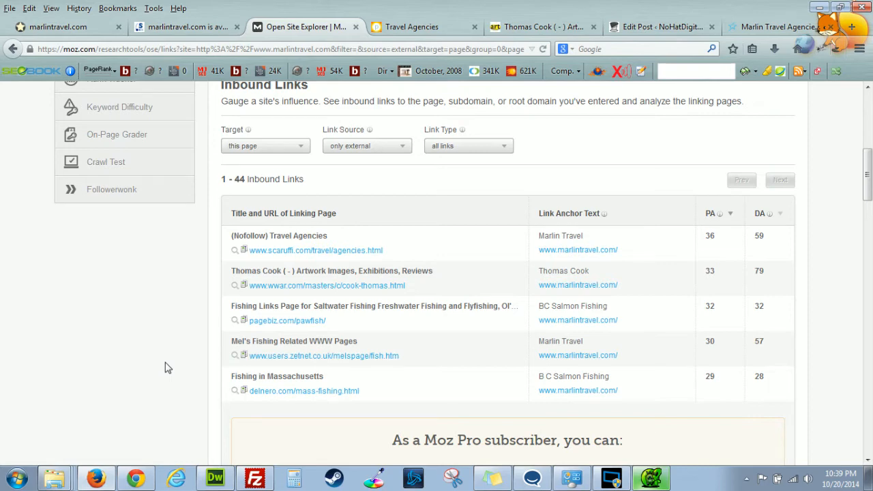
pyautogui.scroll(-3)
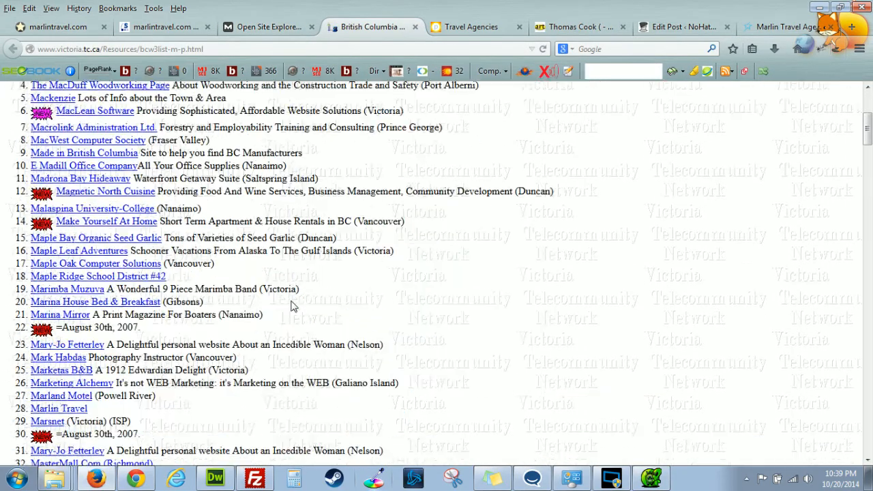
# Return to the Open Site Explorer report and scroll further through the inbound links
pyautogui.click(266, 26)
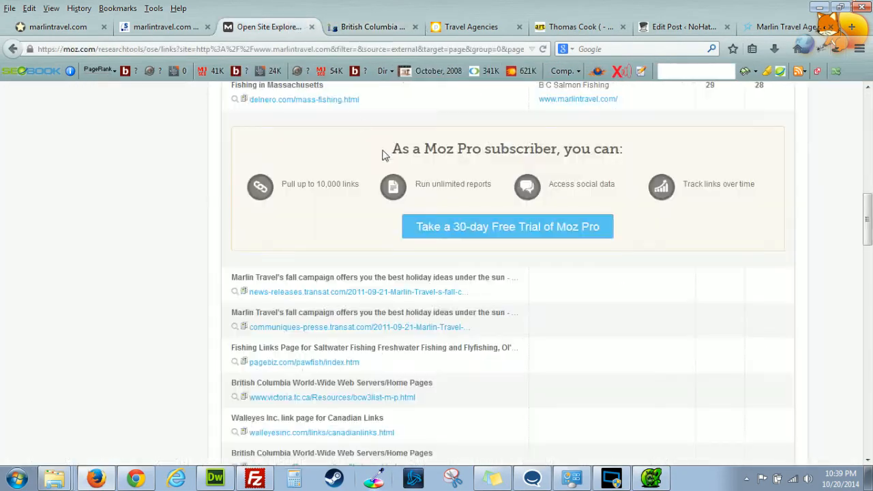
pyautogui.scroll(-3)
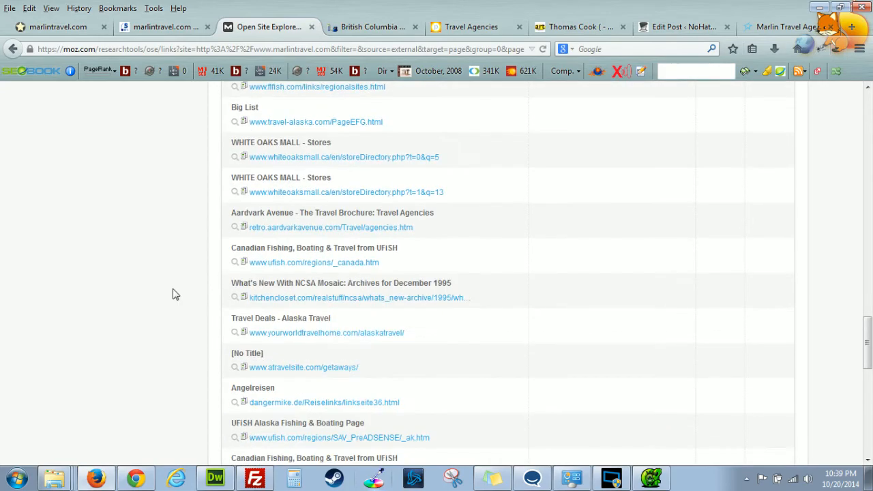
pyautogui.scroll(-3)
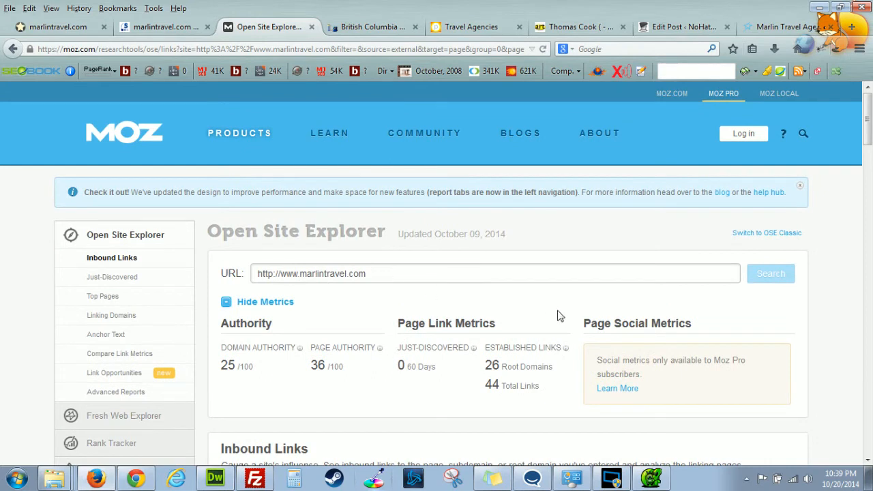
pyautogui.moveTo(276, 463)
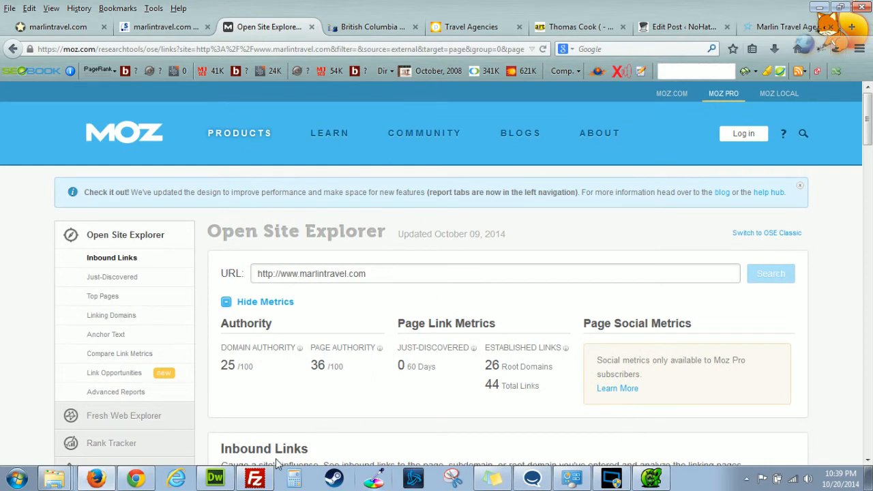
pyautogui.moveTo(607, 362)
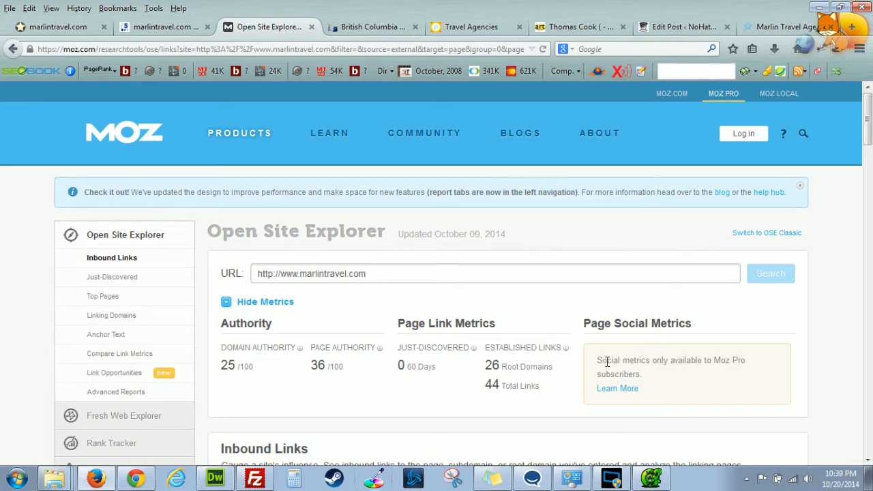
pyautogui.moveTo(343, 120)
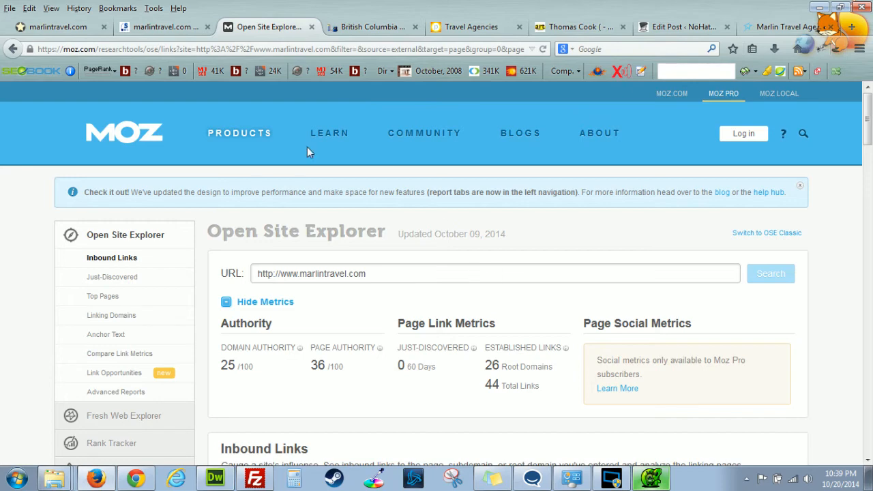
pyautogui.moveTo(403, 320)
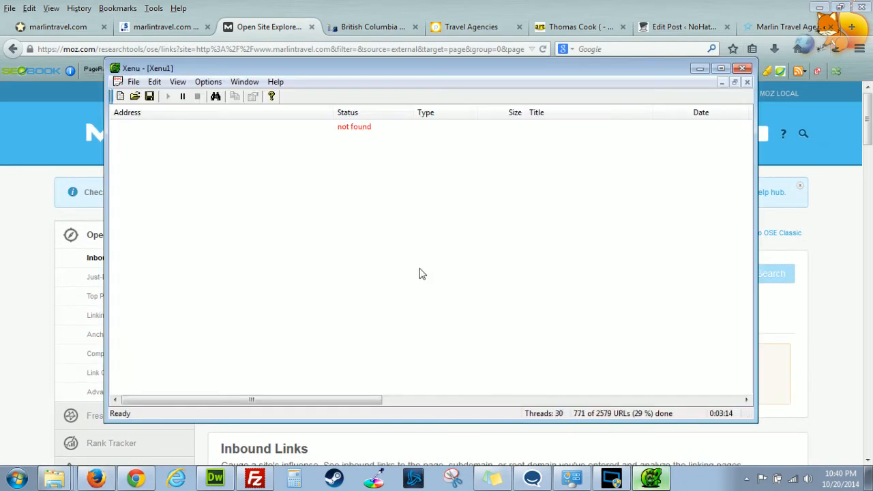
pyautogui.click(133, 81)
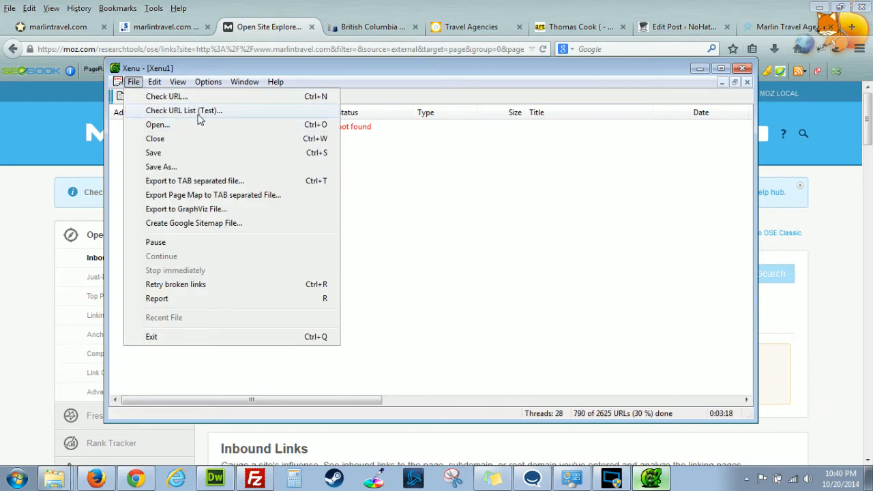
pyautogui.click(183, 111)
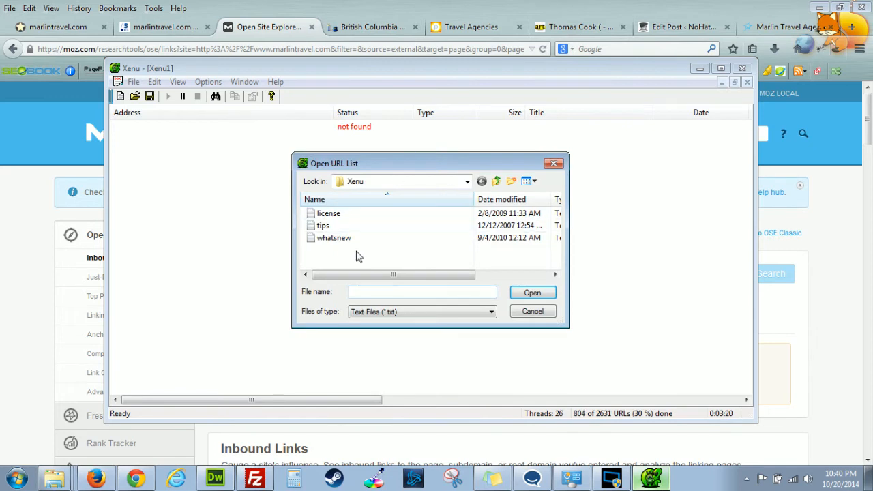
pyautogui.moveTo(552, 163)
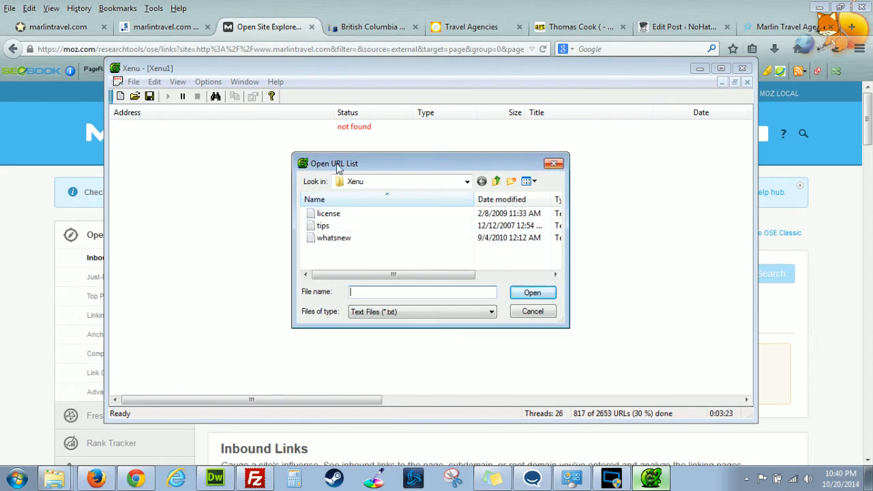
pyautogui.click(532, 311)
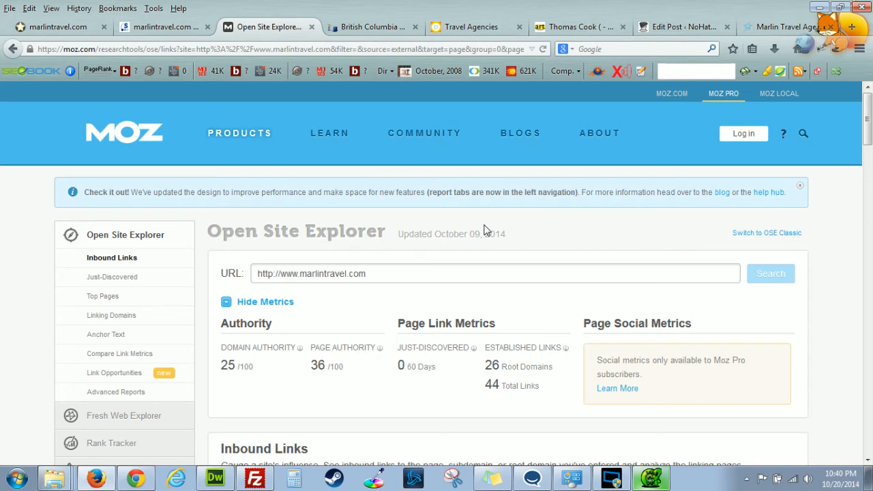
pyautogui.moveTo(113, 372)
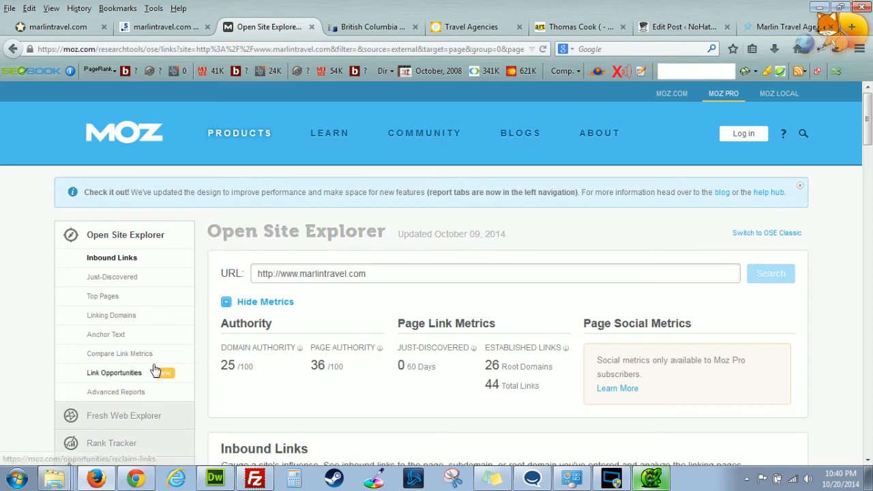